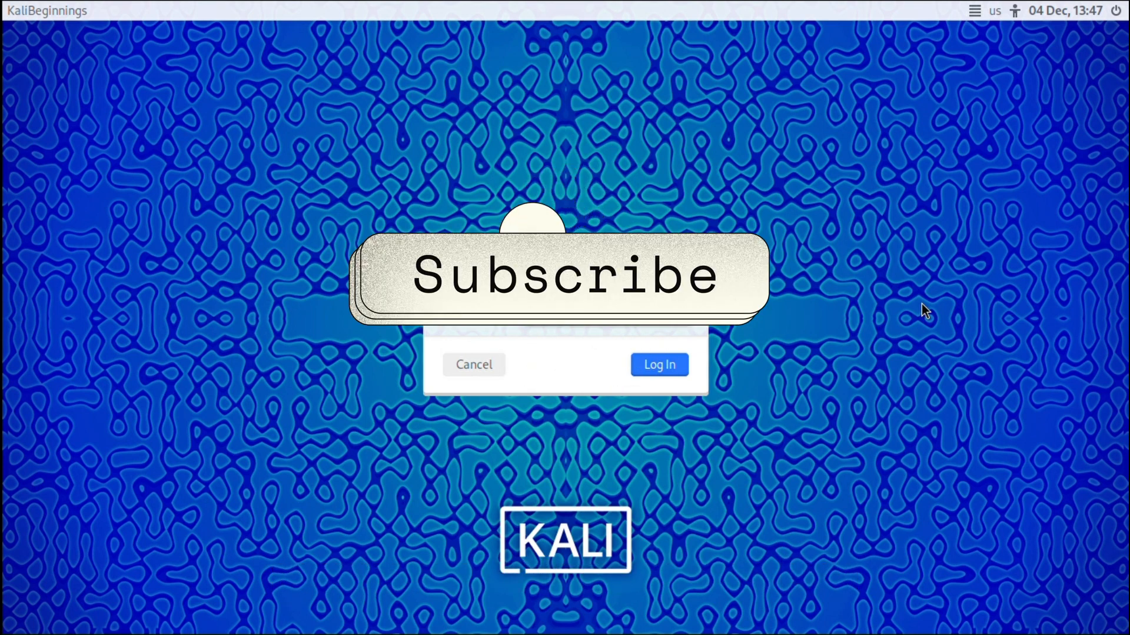
Log in from the login dialog to reach the Kali Xfce desktop
click(658, 365)
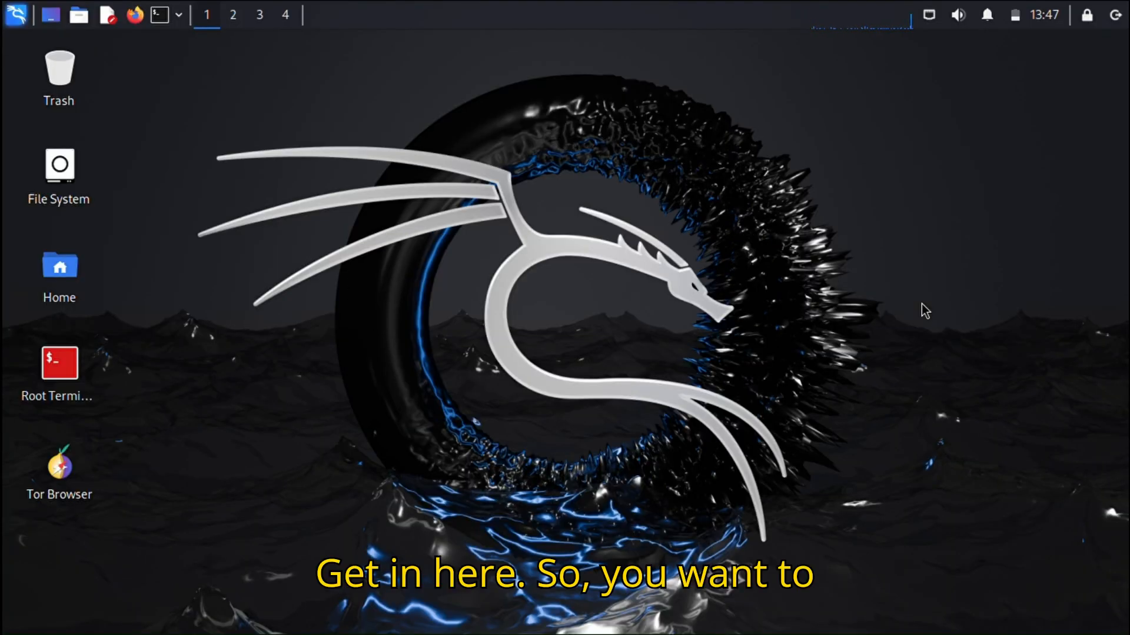
mouse_move(414, 184)
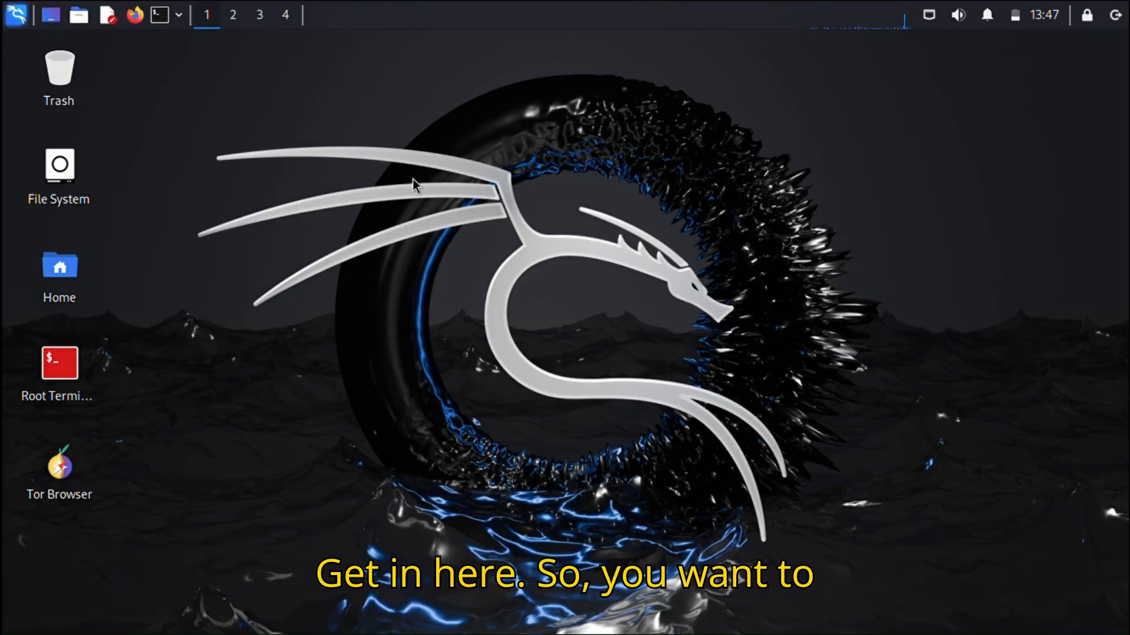
mouse_move(225, 118)
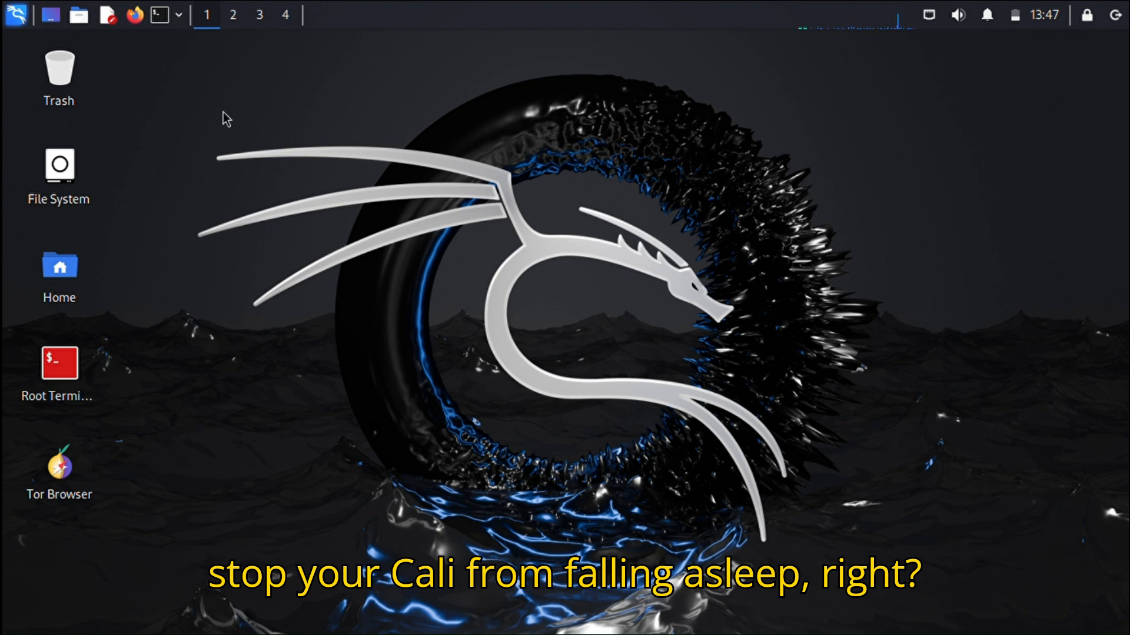
Create a desktop launcher for the Power Manager application
right_click(226, 118)
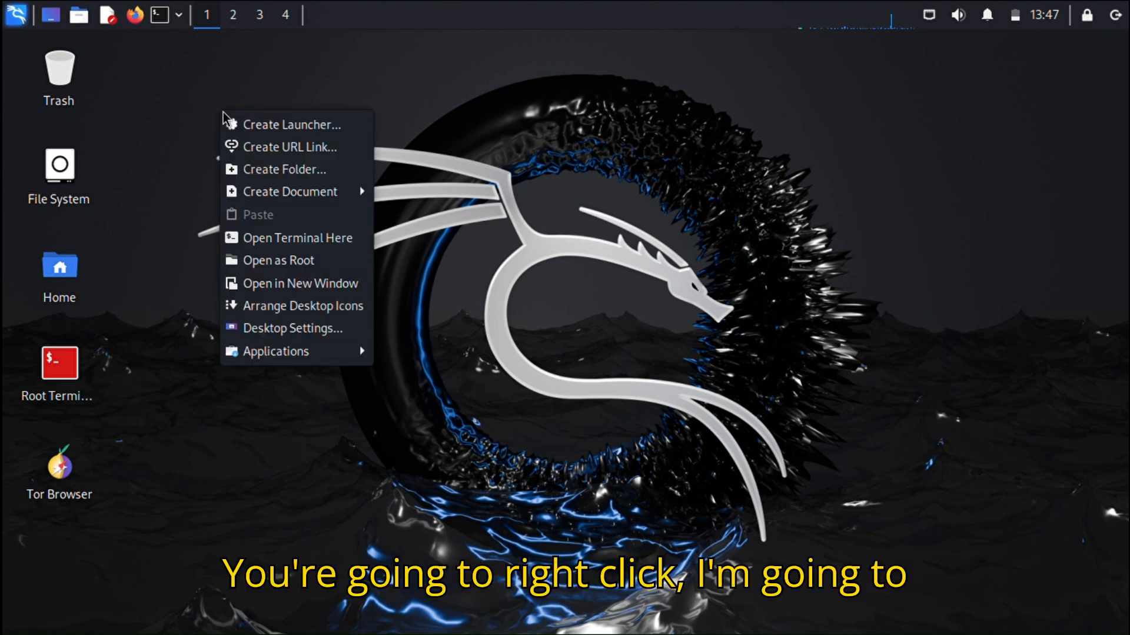
click(292, 124)
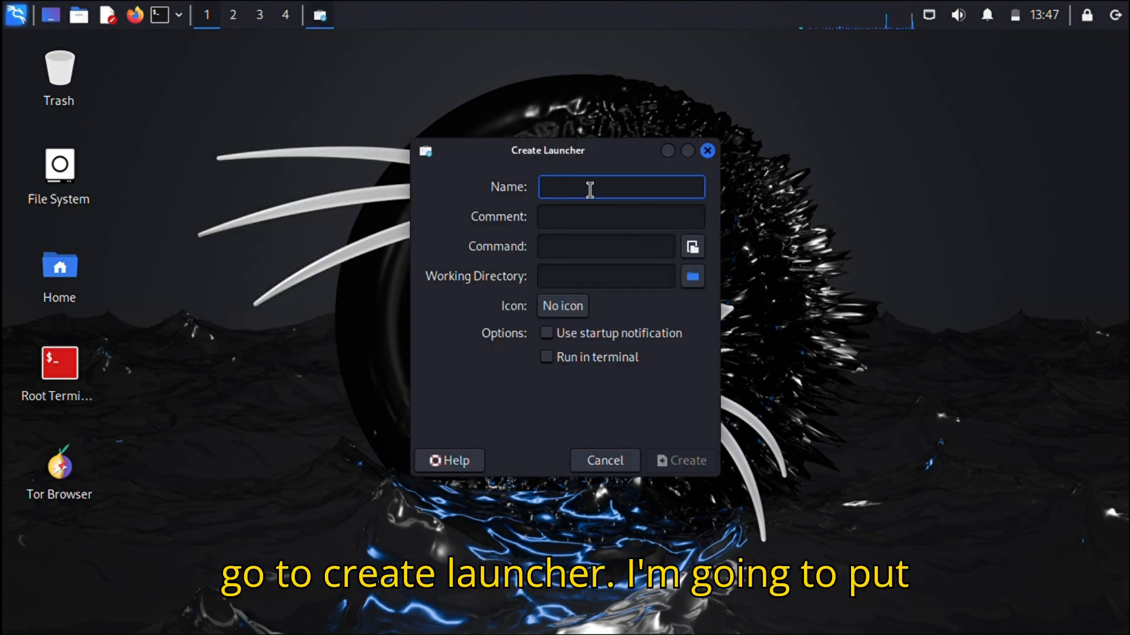
text(power)
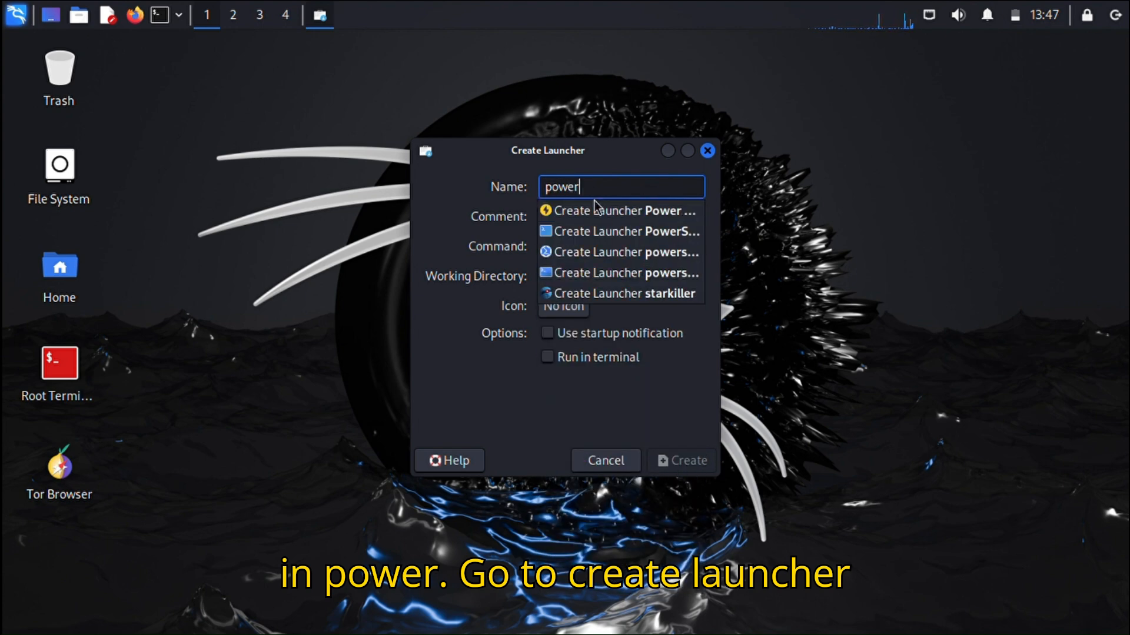
click(618, 211)
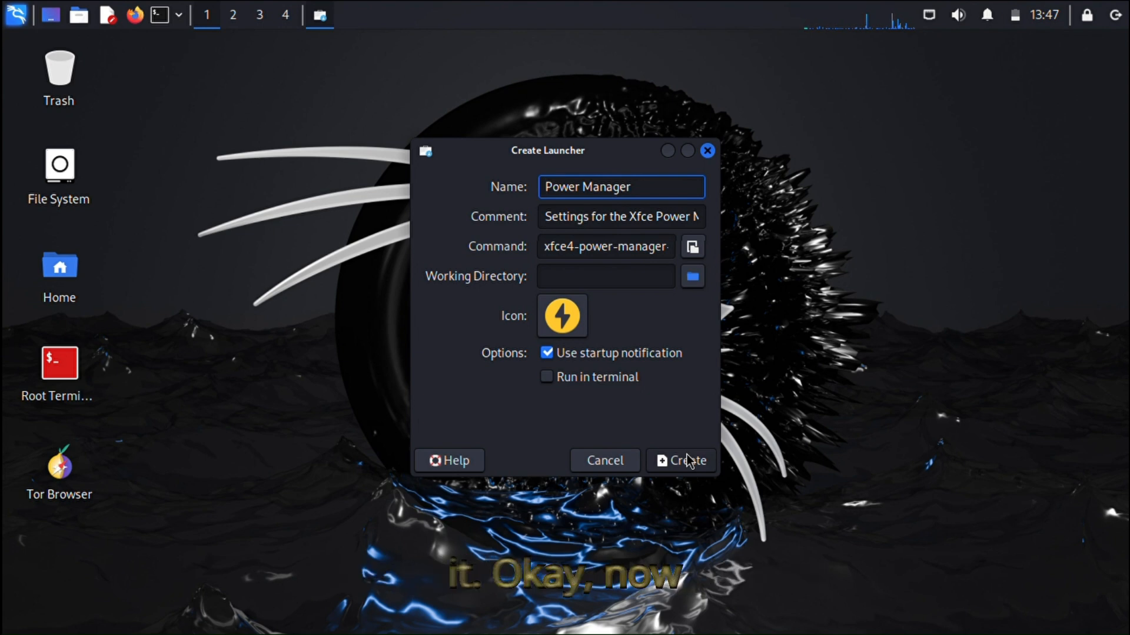
click(680, 460)
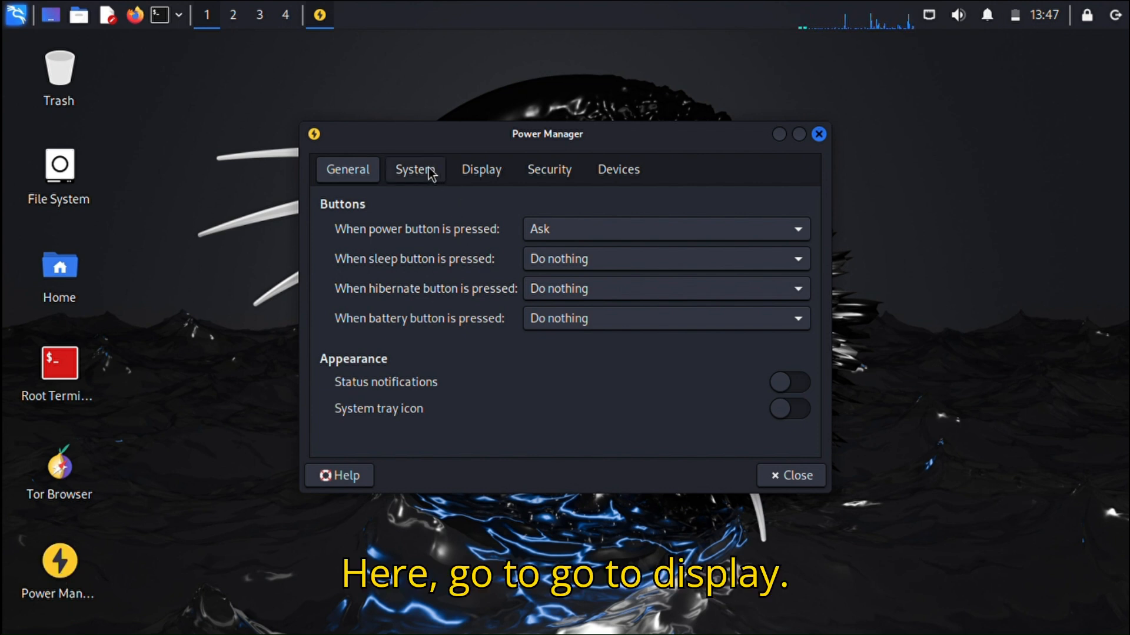
Set the display blank, sleep and switch-off timers to Never, then view System settings
click(481, 169)
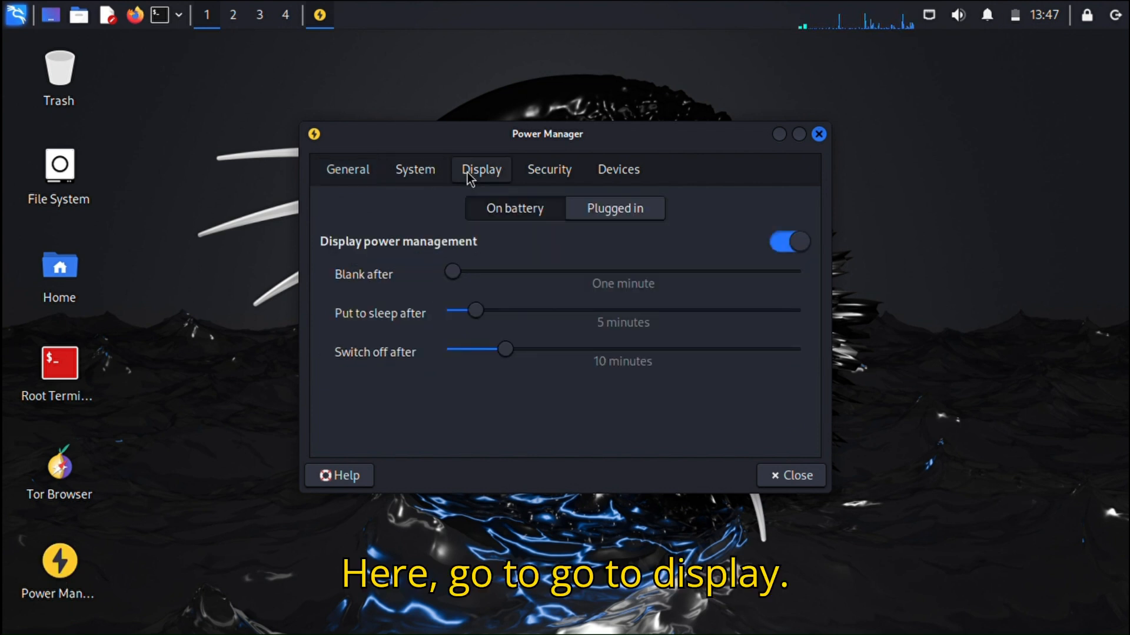
mouse_move(472, 225)
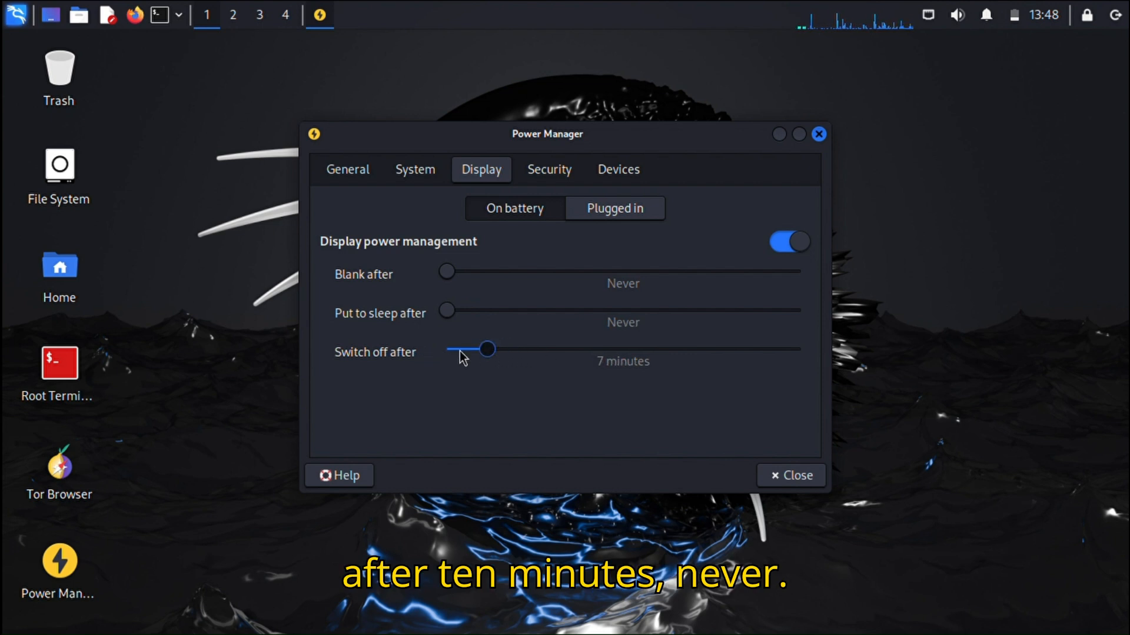
click(615, 208)
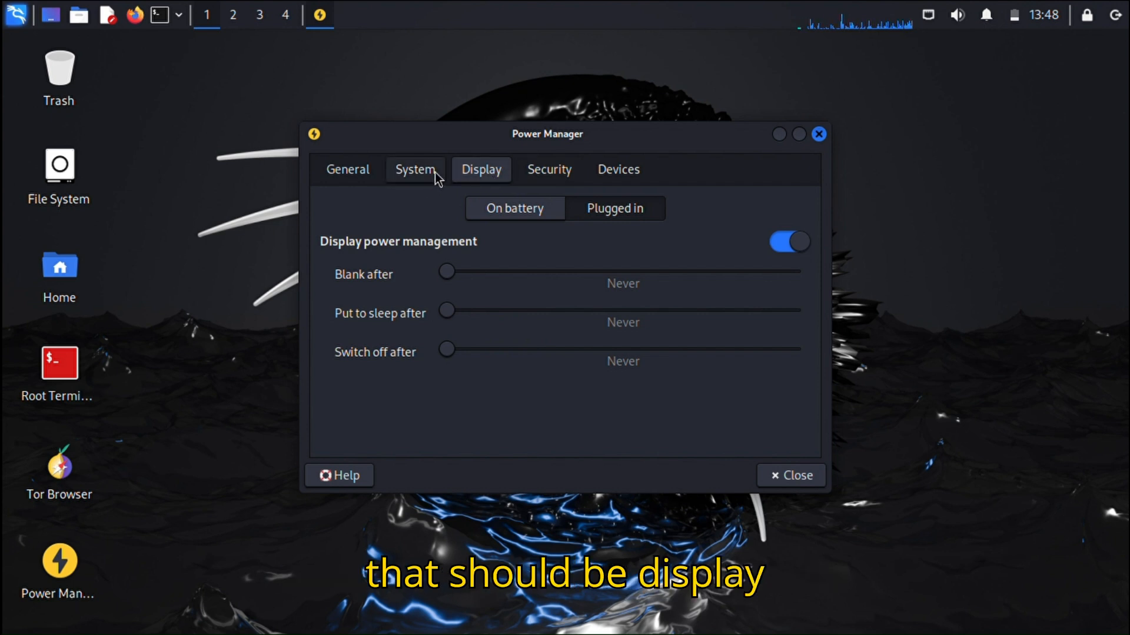
click(414, 170)
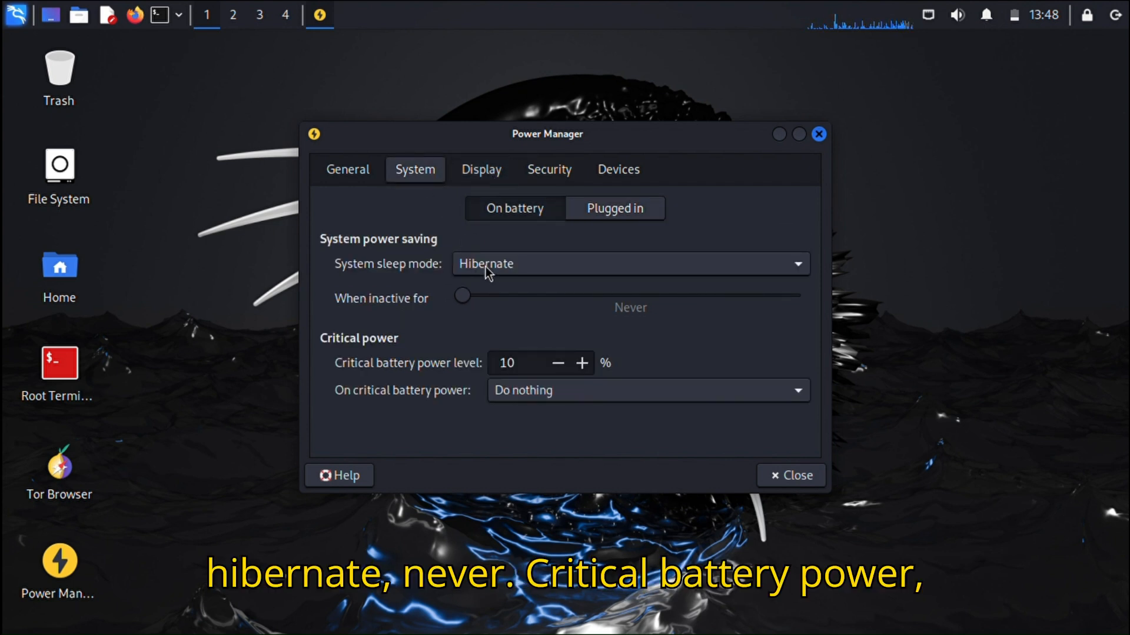
mouse_move(529, 351)
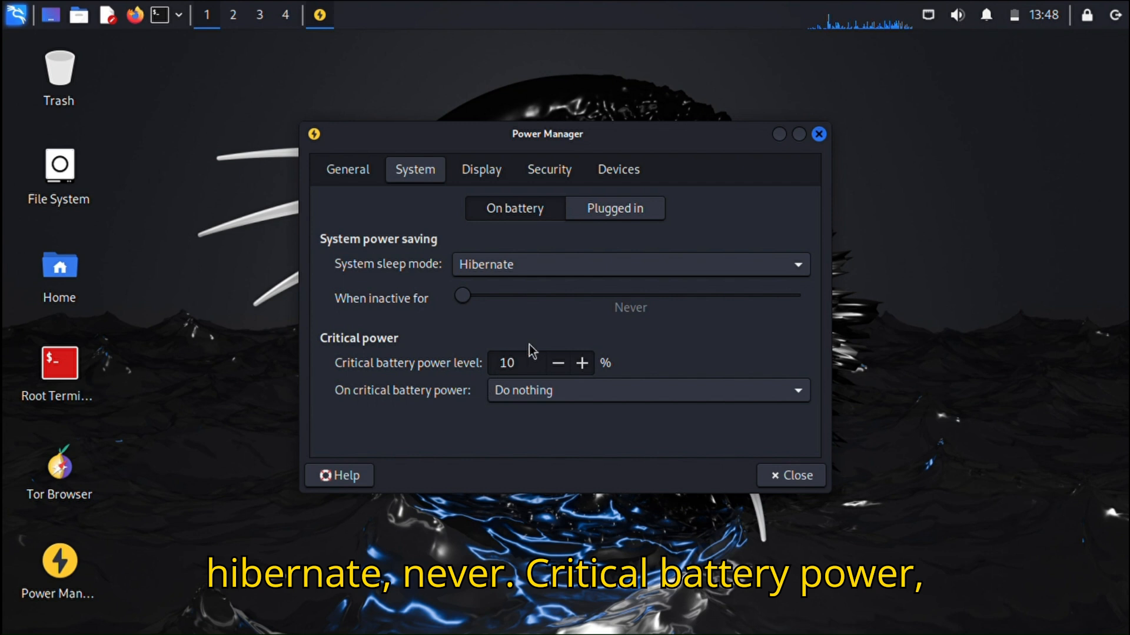
mouse_move(468, 186)
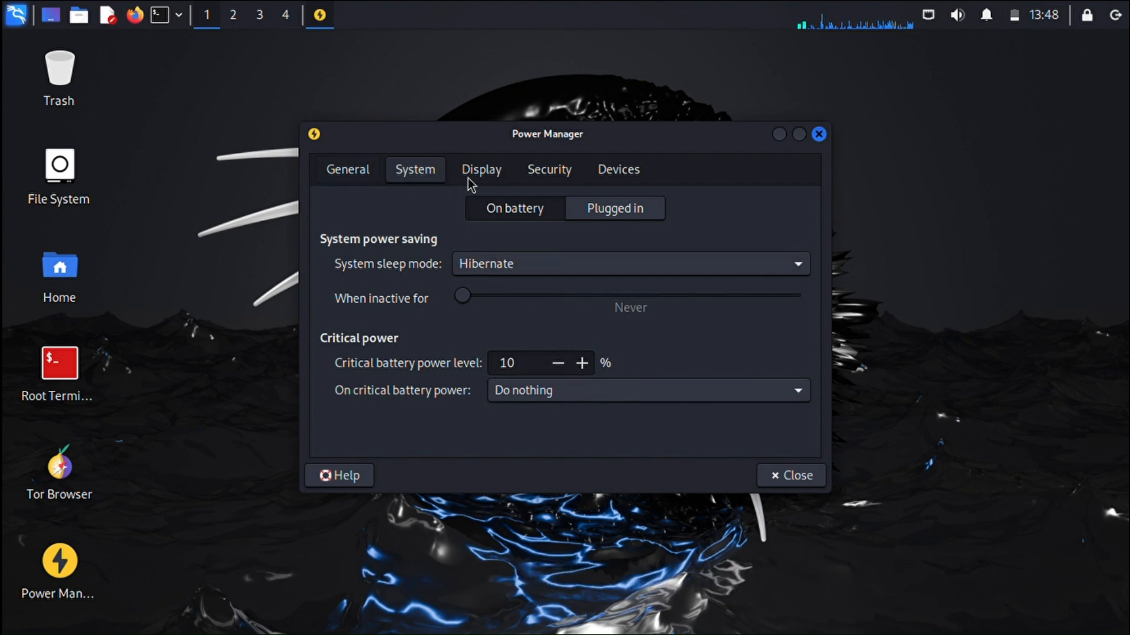
Review the Security settings, return to Display, and close Power Manager
click(548, 170)
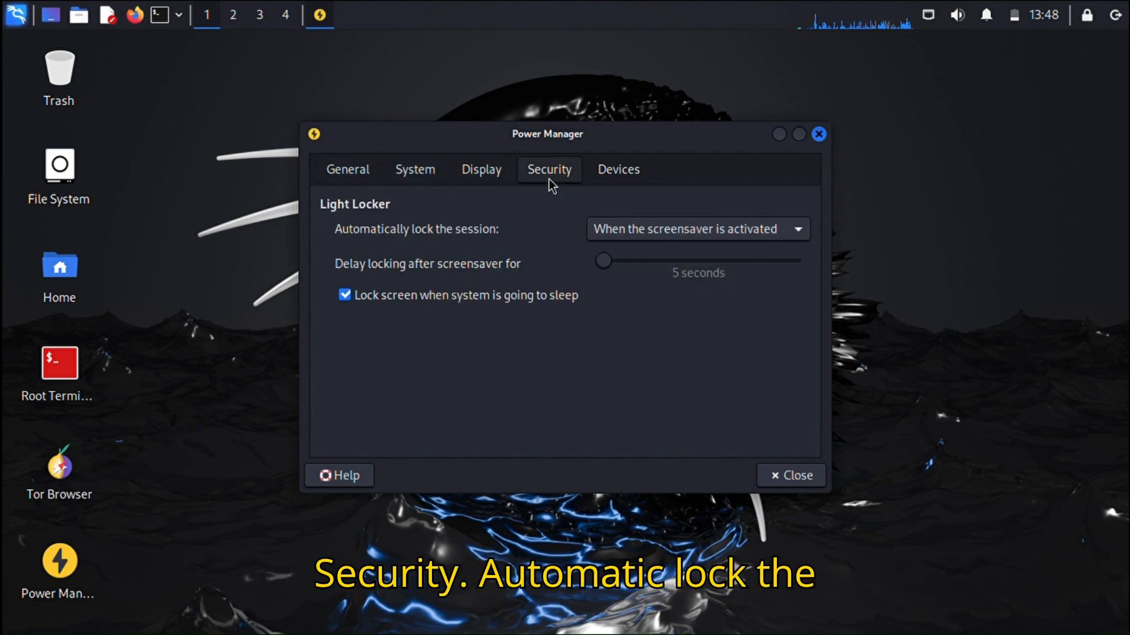
mouse_move(562, 245)
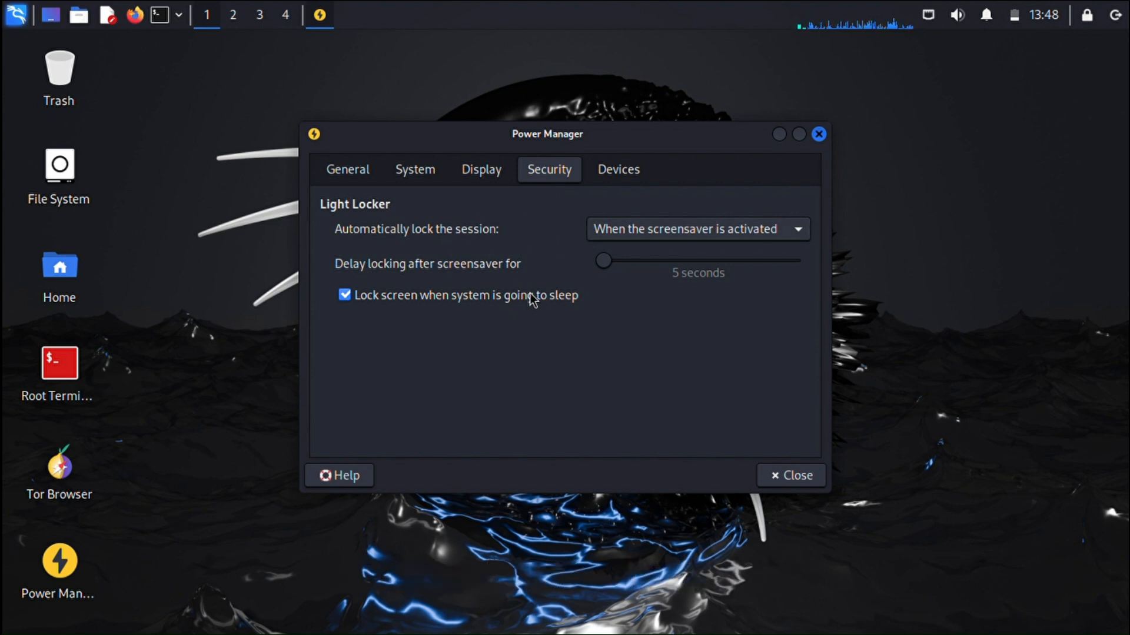
click(480, 169)
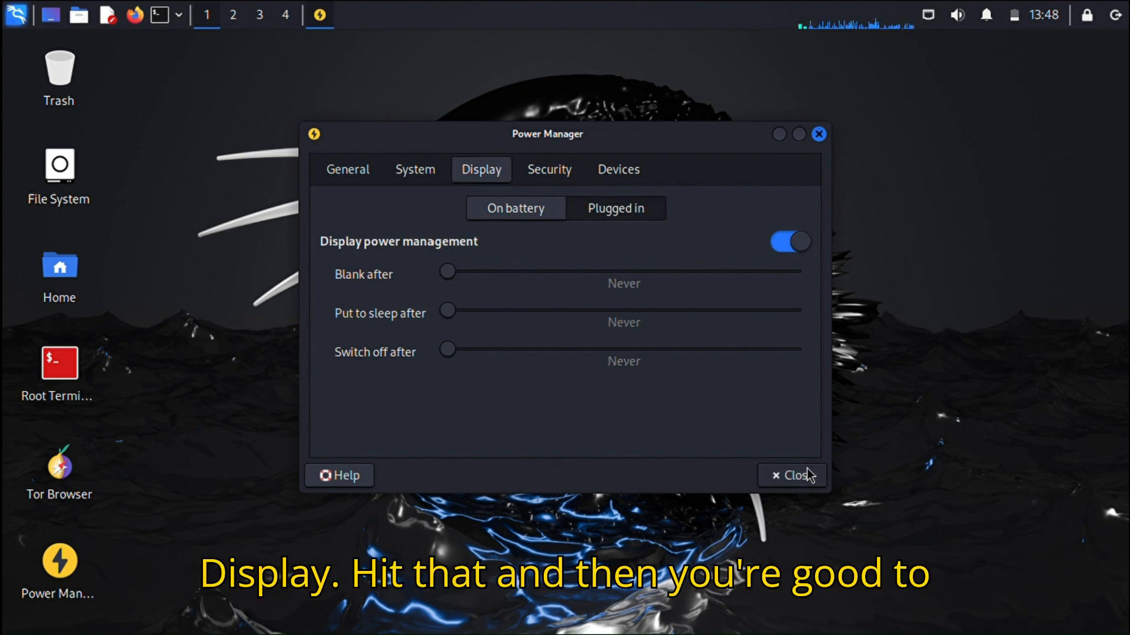
click(791, 475)
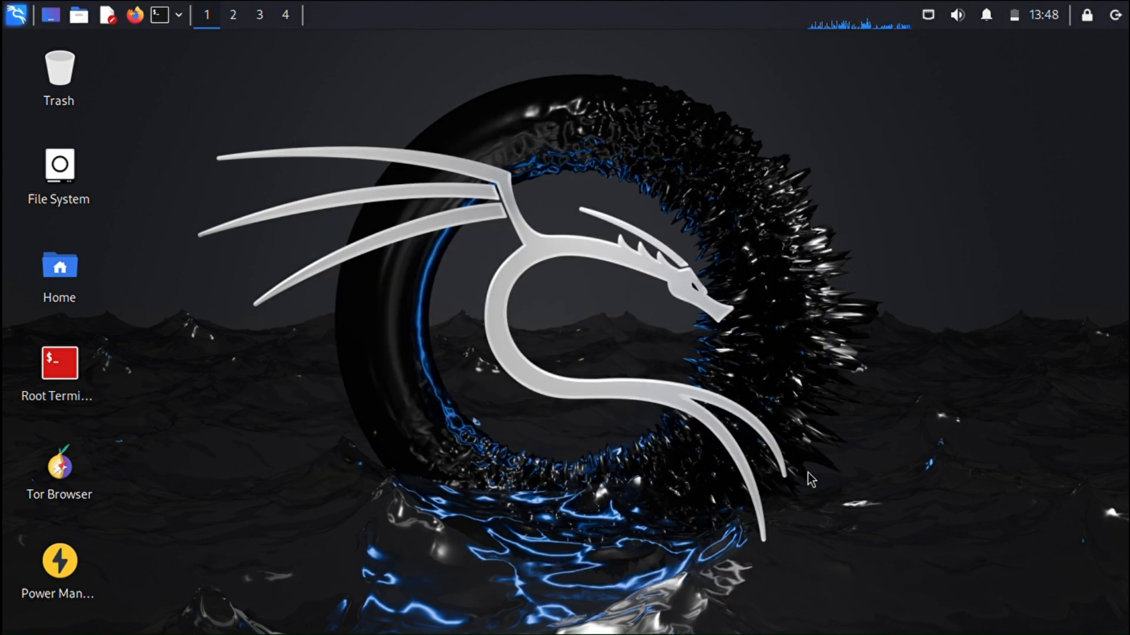